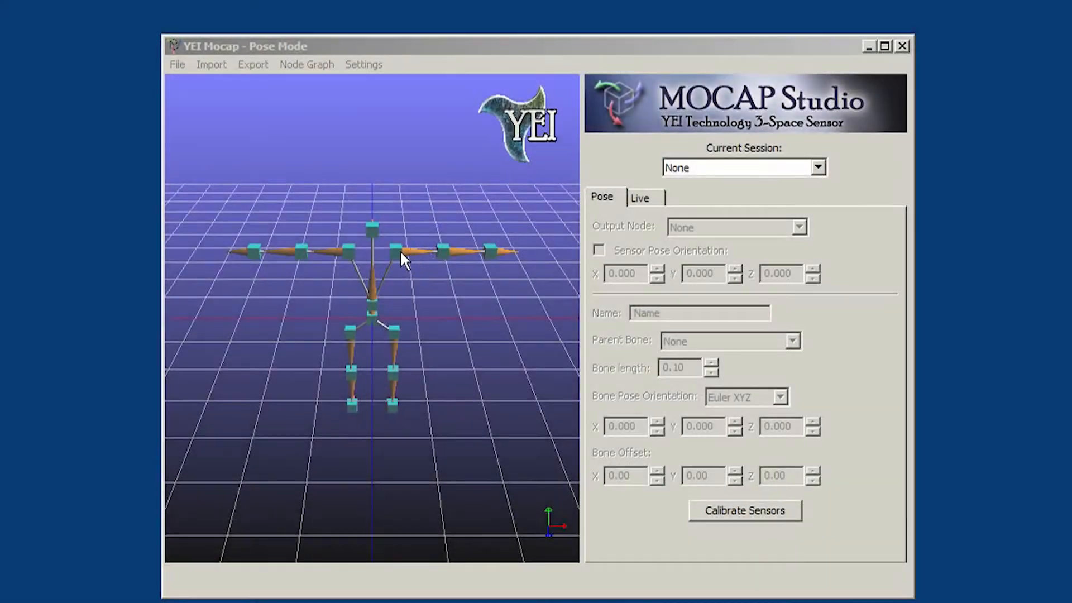
Step: Pair the WL-11D wireless sensor with the dongle, then add a bone off the hips
click(399, 253)
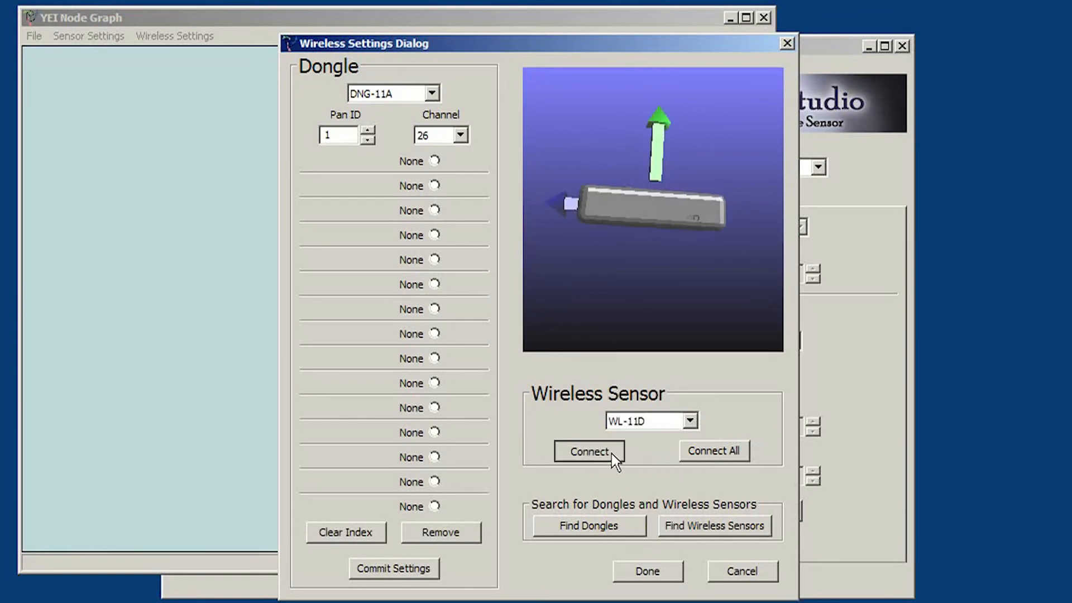
click(587, 451)
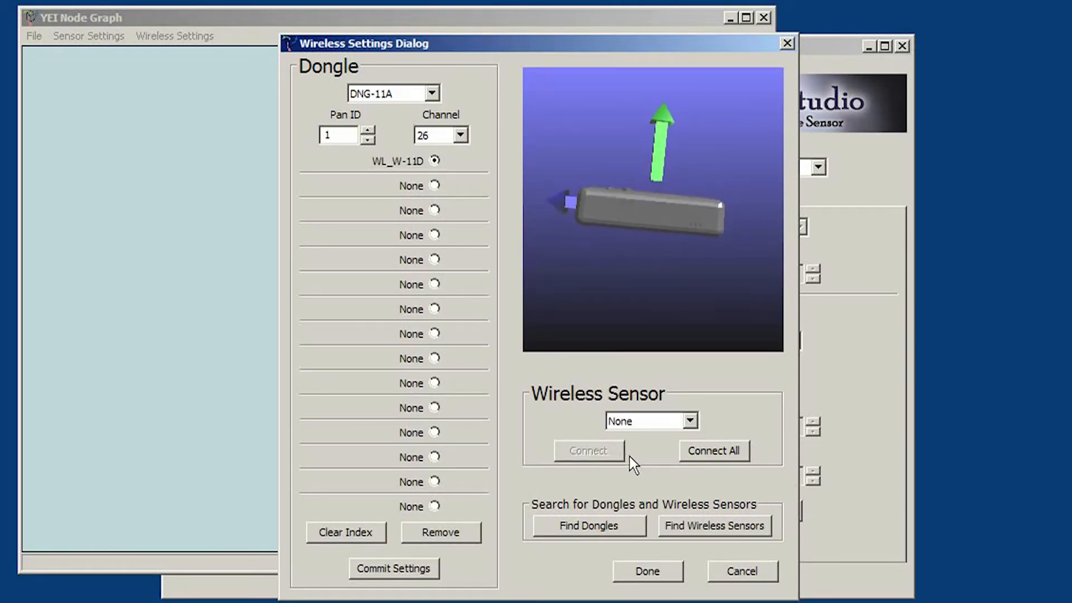
click(713, 451)
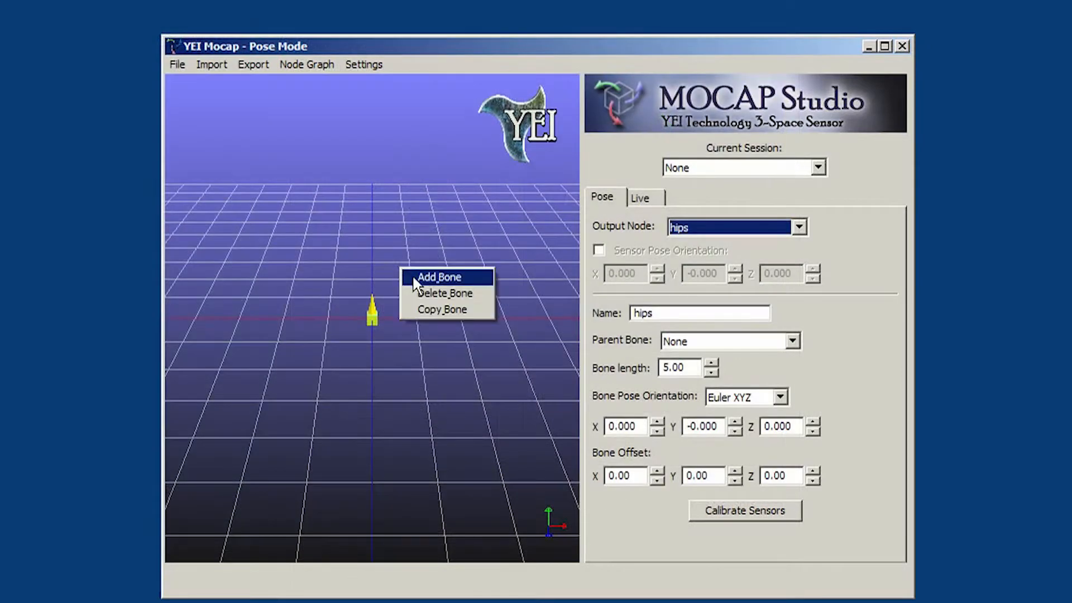
click(438, 276)
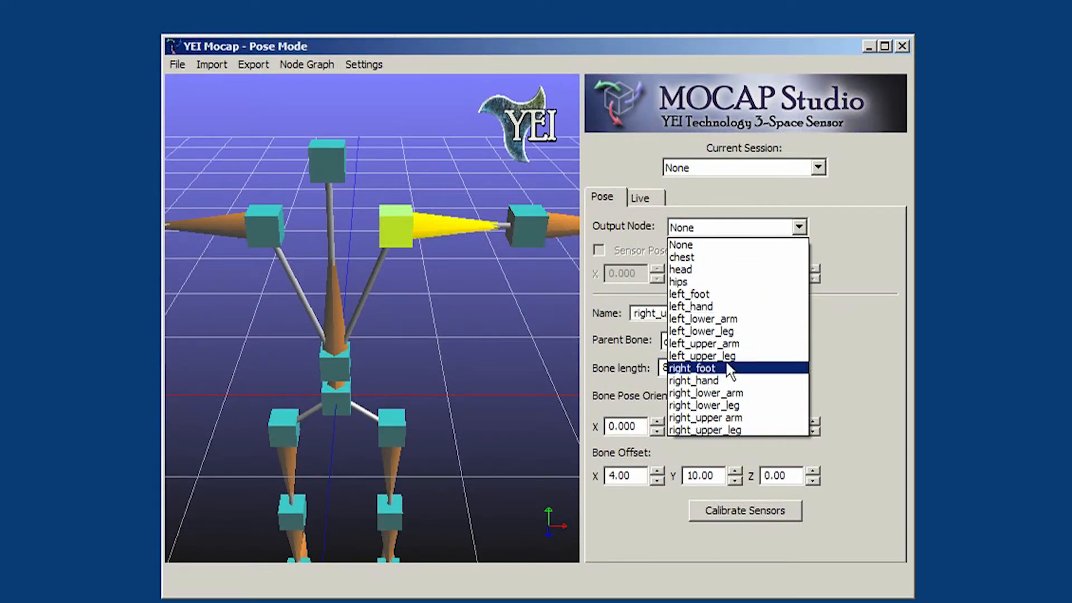
Step: Set right_upper arm as output node, enable Sensor Pose Orientation and adjust its X/Y/Z values
click(704, 416)
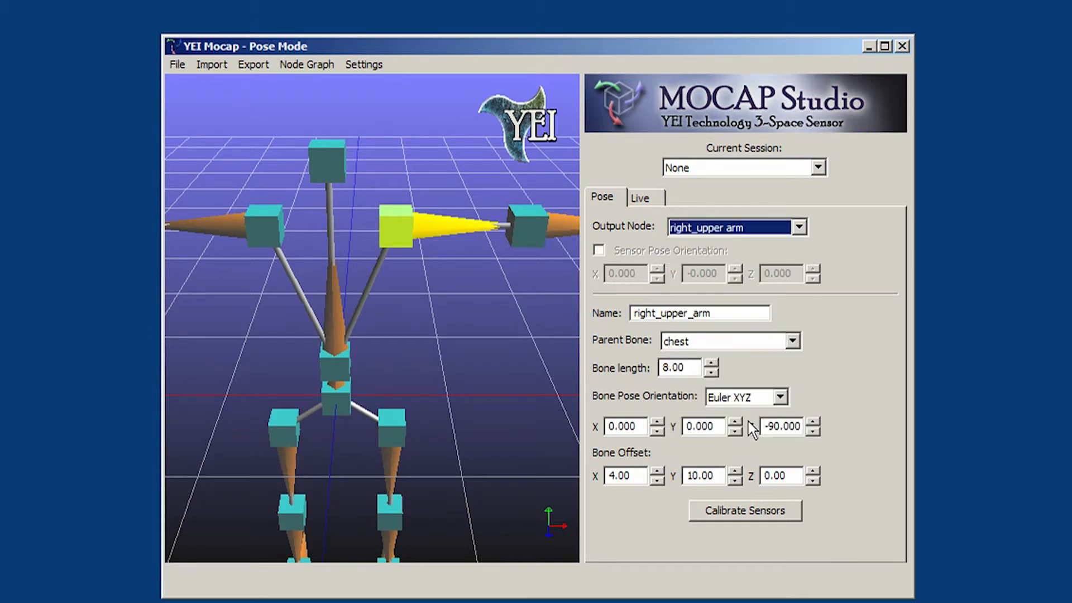
mouse_move(602, 263)
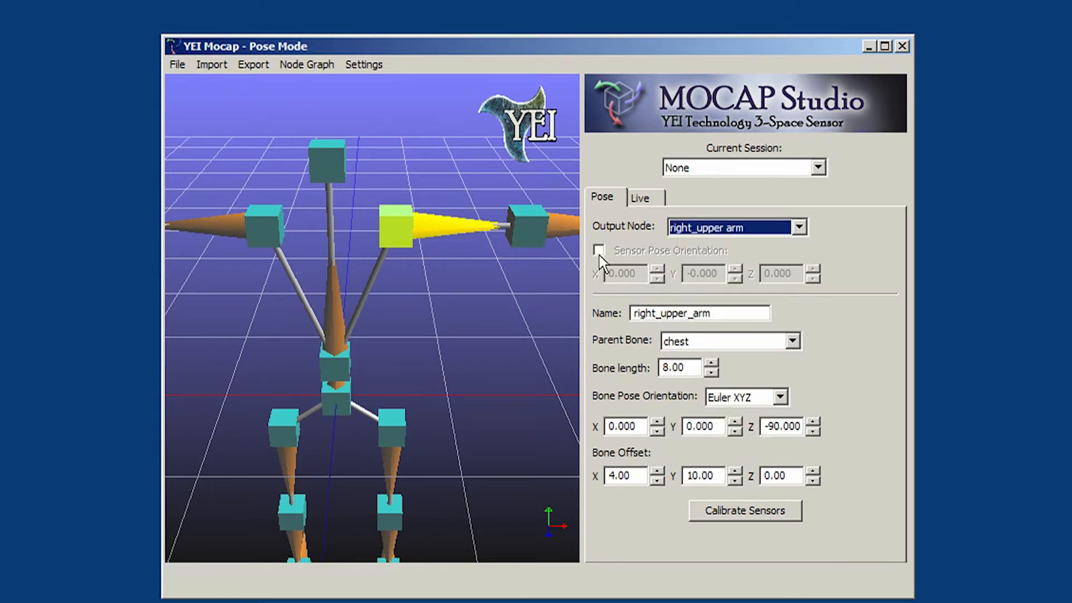
click(599, 249)
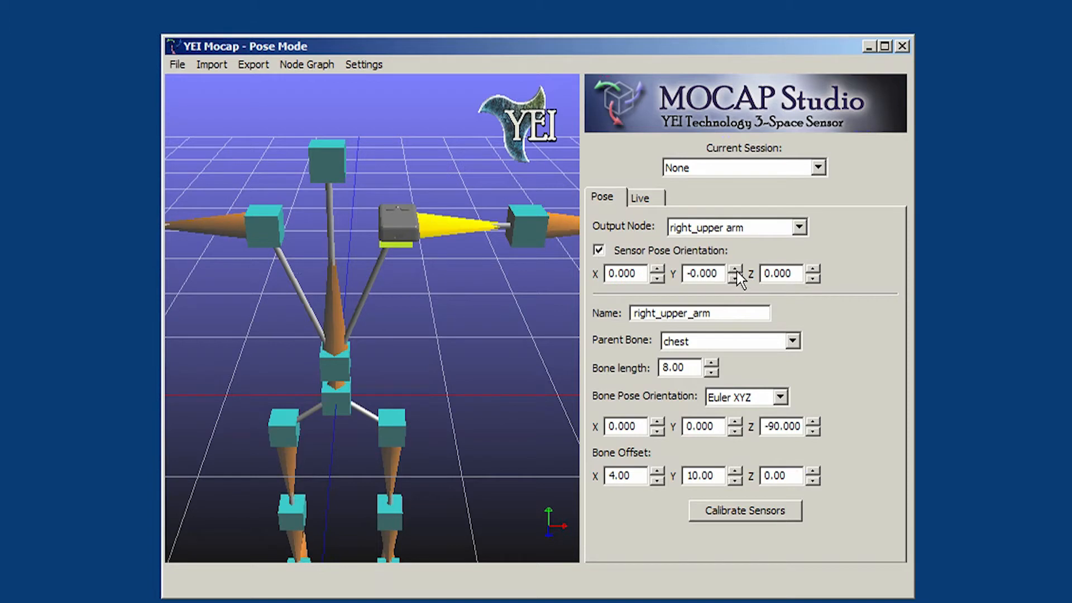
click(734, 269)
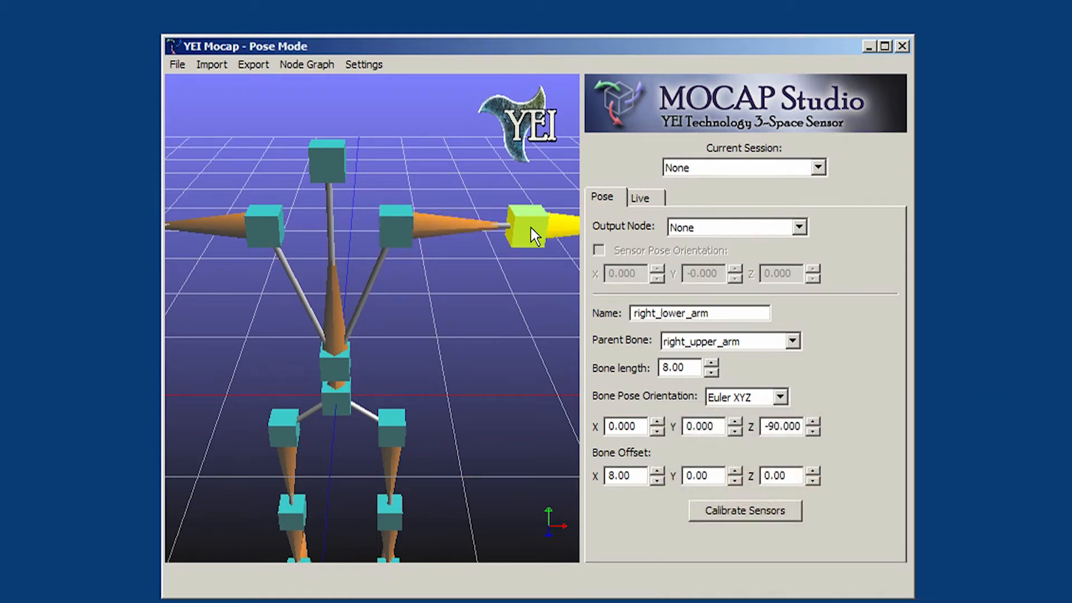
Step: Select the right_lower_arm bone in the skeleton
click(639, 197)
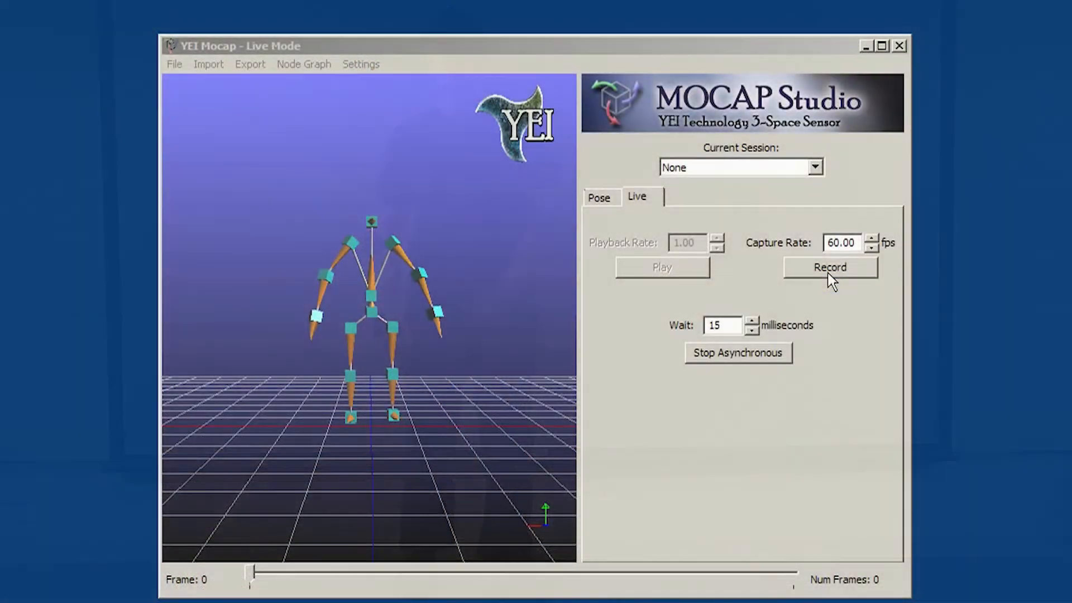
Step: Record a live capture session and then stop the recording
click(829, 267)
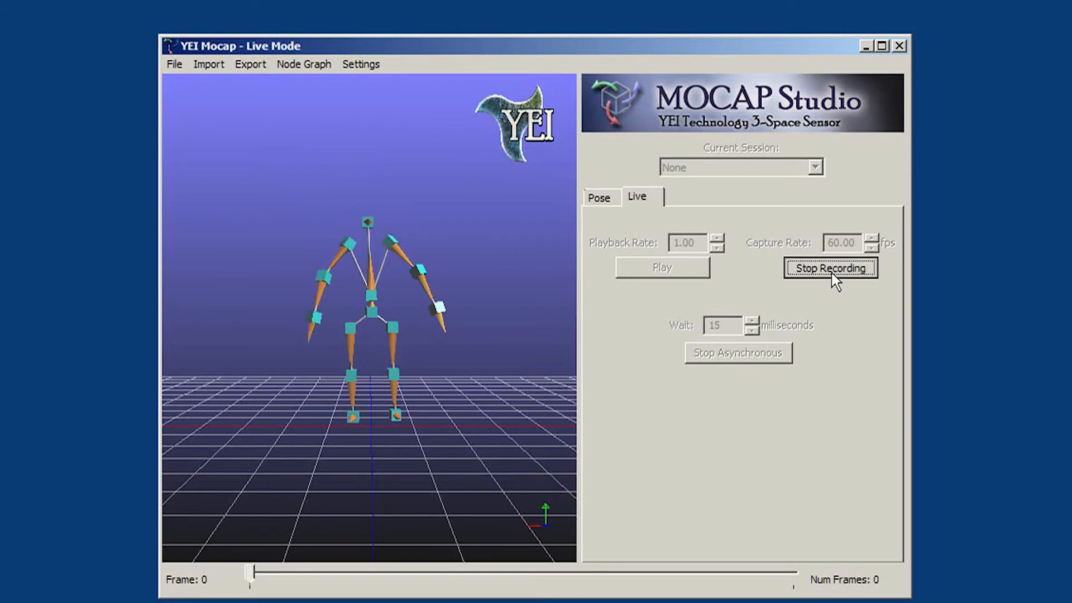
click(830, 268)
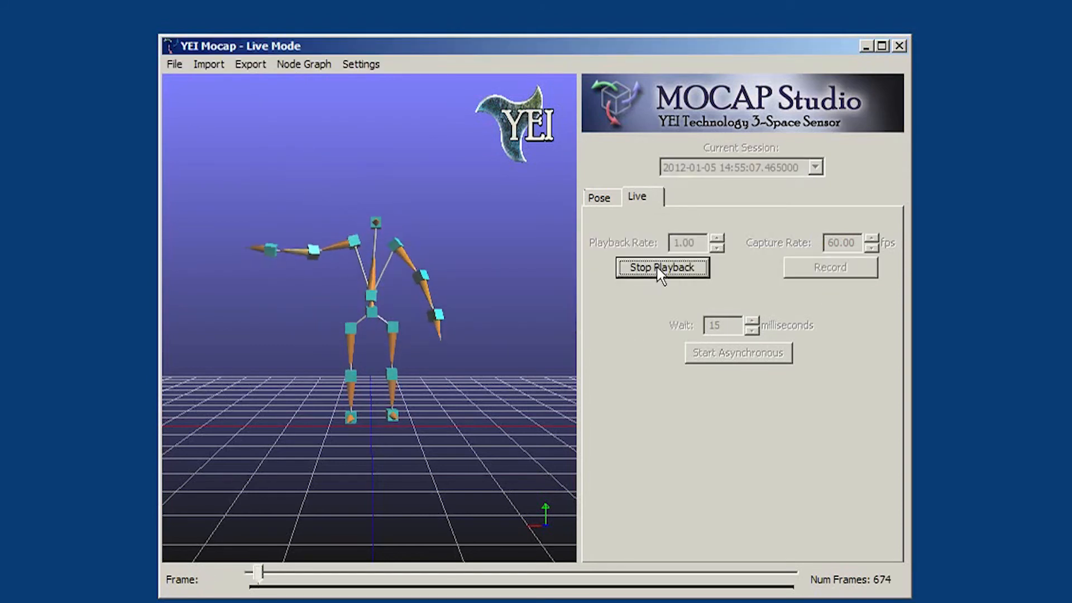